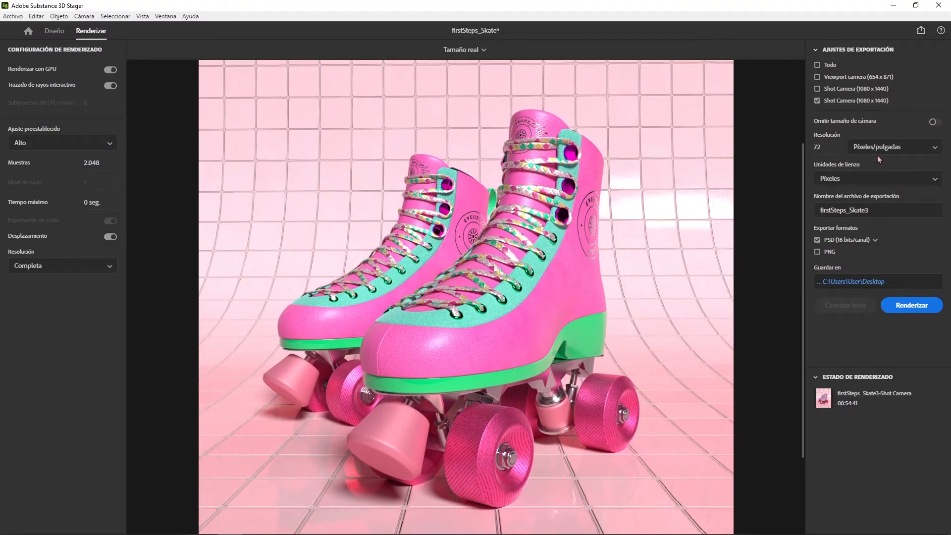
pyautogui.moveTo(855, 158)
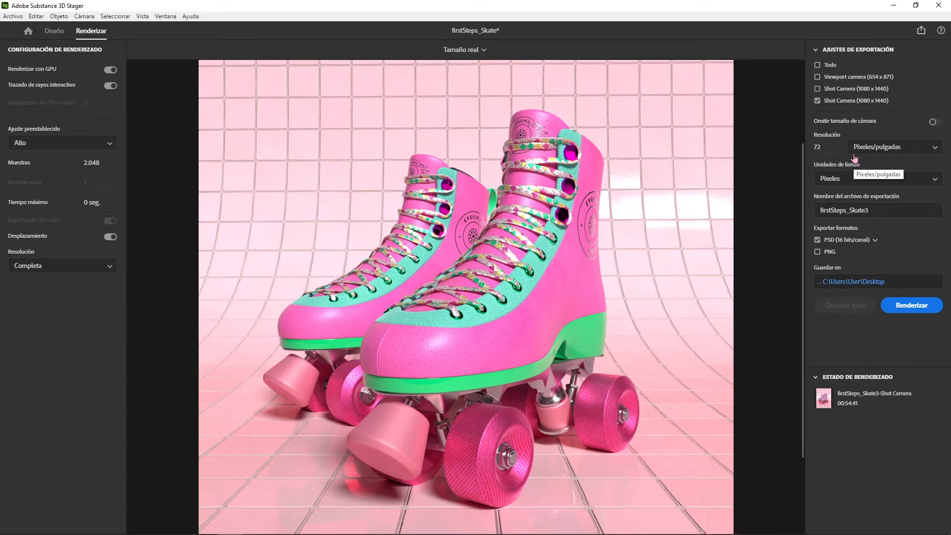
# - Back in the Diseño workspace, add a third Shot Camera from the current skate view
pyautogui.click(53, 31)
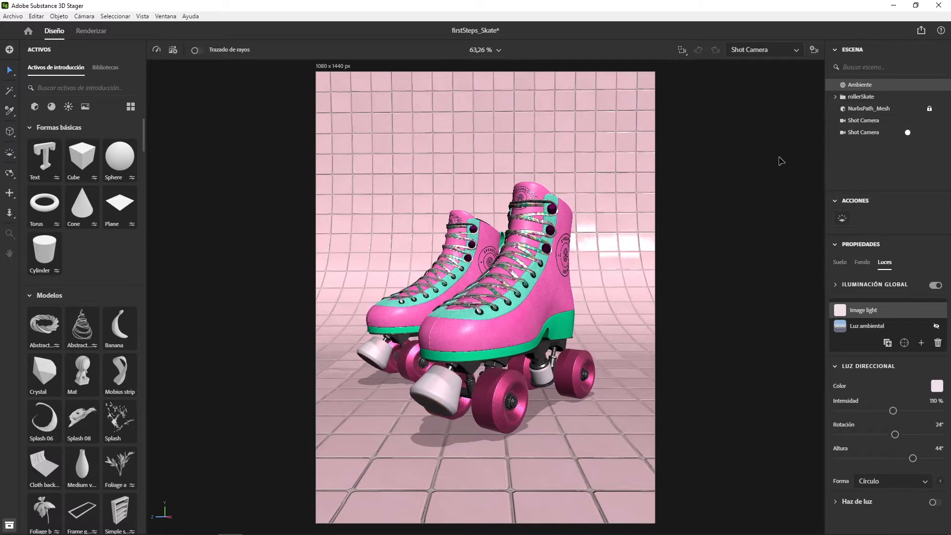
pyautogui.moveTo(878, 110)
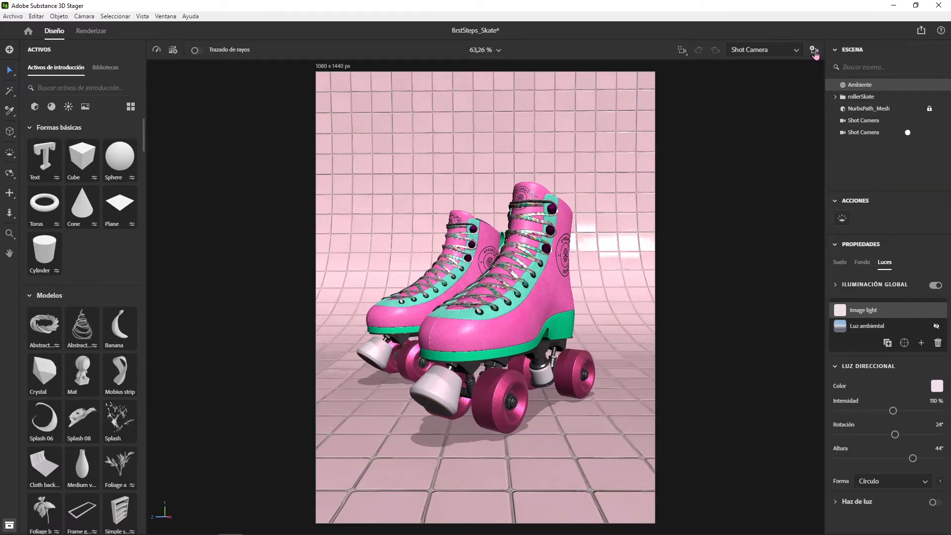
pyautogui.click(864, 143)
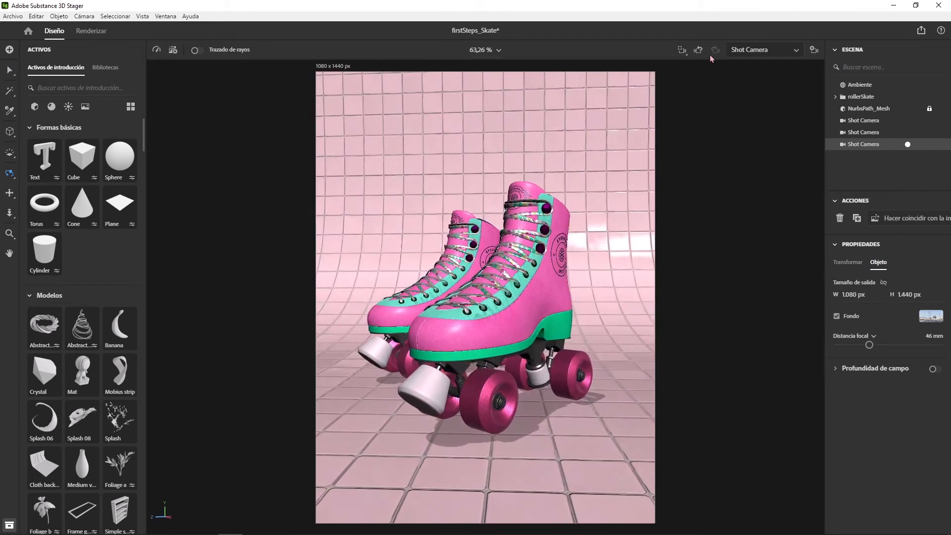
pyautogui.click(868, 108)
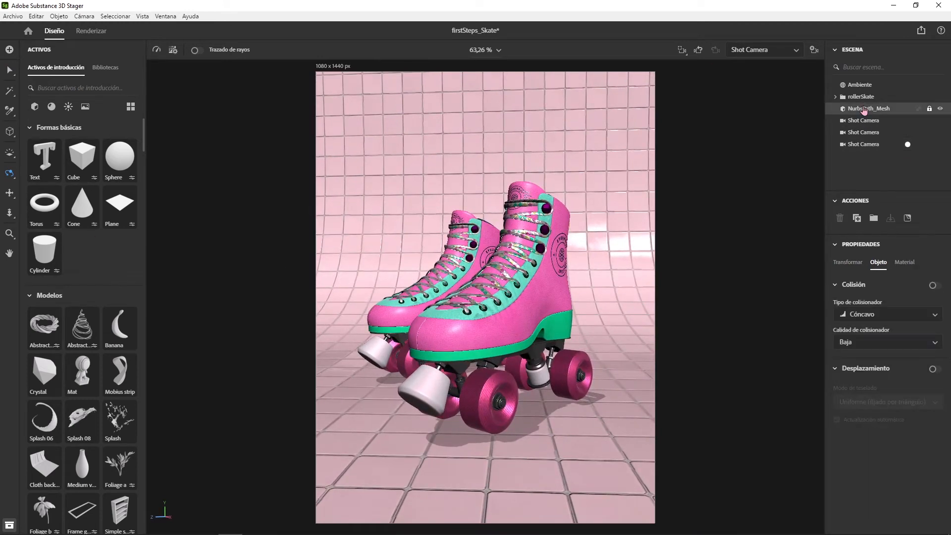
# - Preview a darker pink backdrop Tile Color, then switch to the first wide outdoor Shot Camera
pyautogui.click(904, 262)
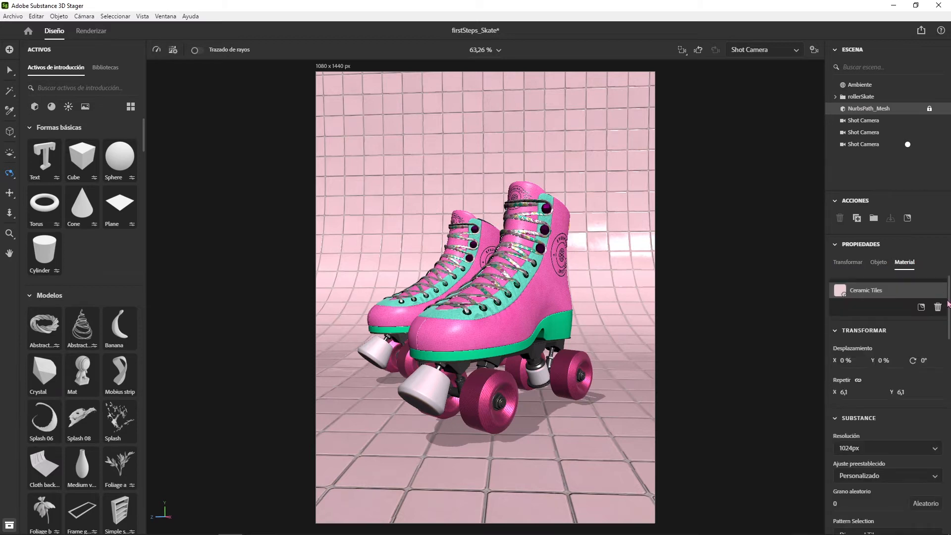
pyautogui.scroll(-3)
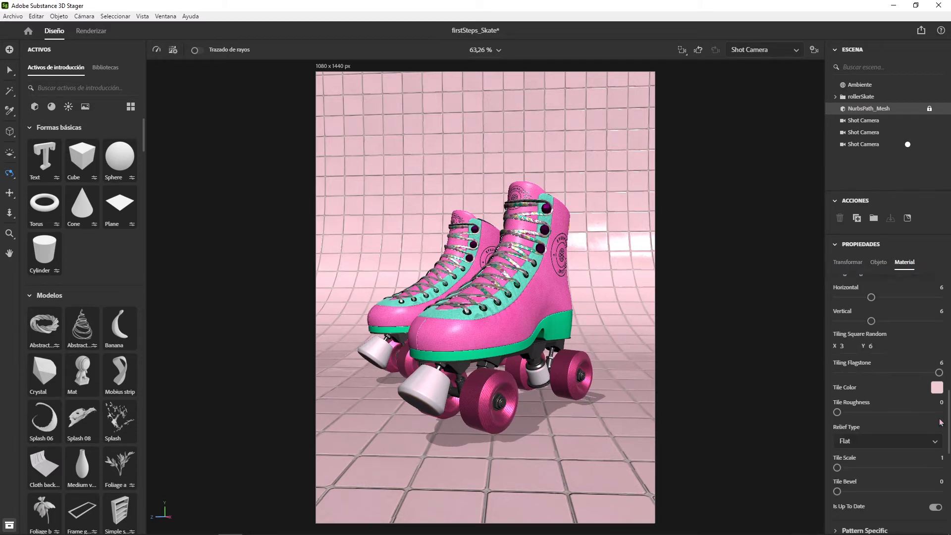
pyautogui.click(937, 387)
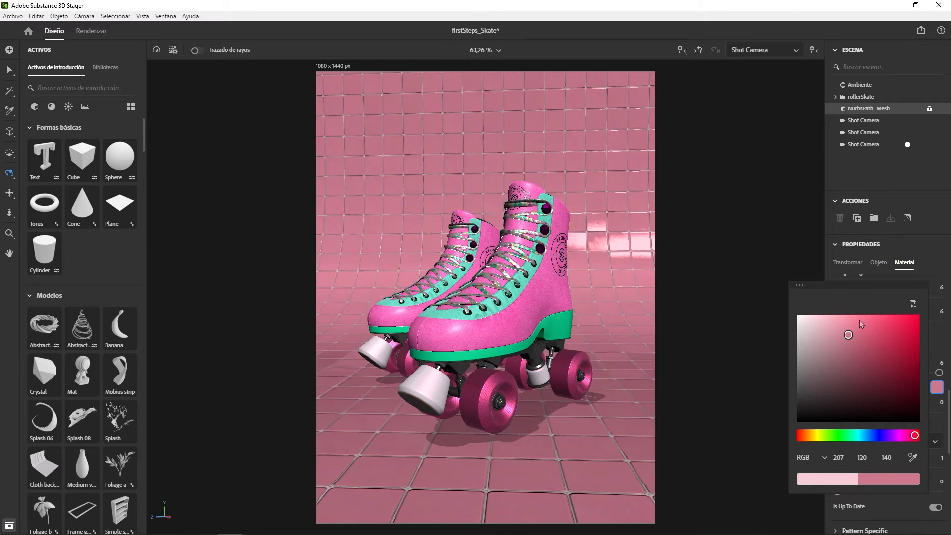
pyautogui.moveTo(849, 335); pyautogui.dragTo(799, 341)
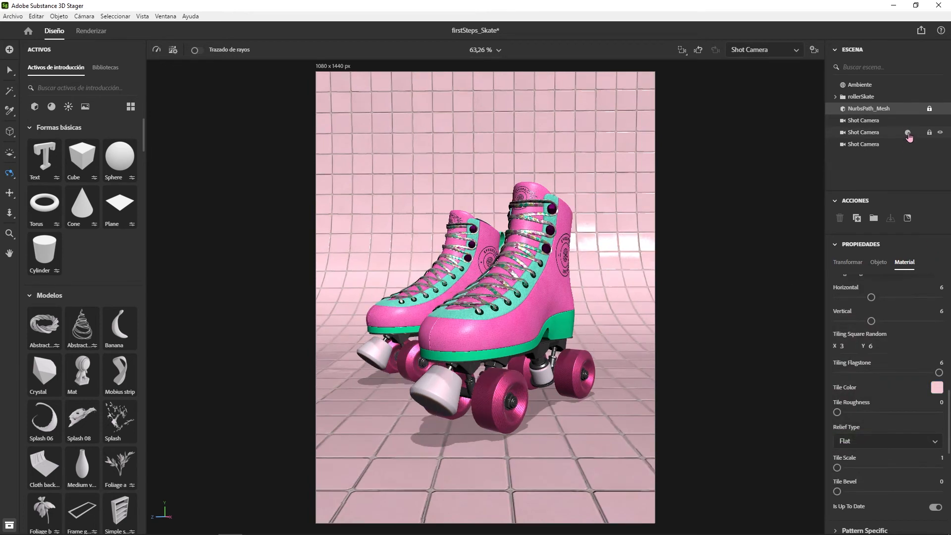
pyautogui.click(909, 132)
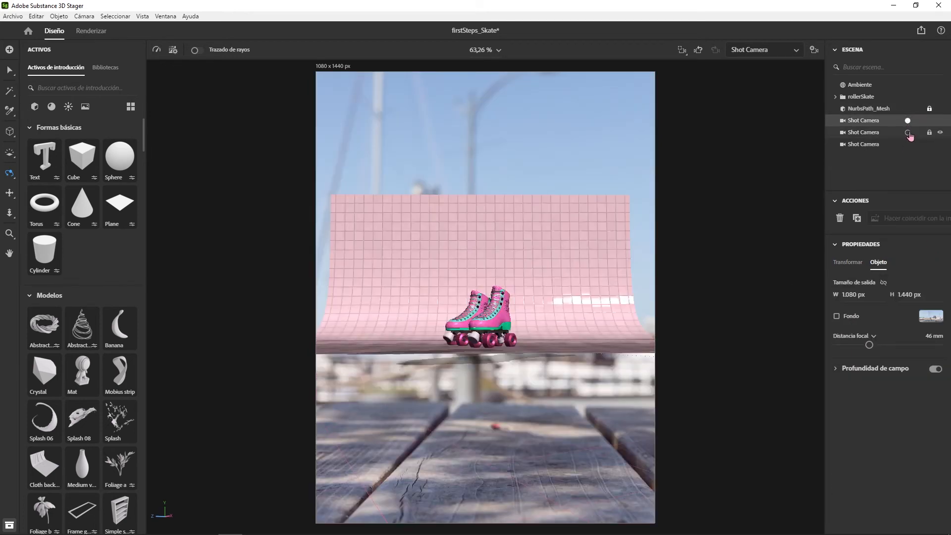